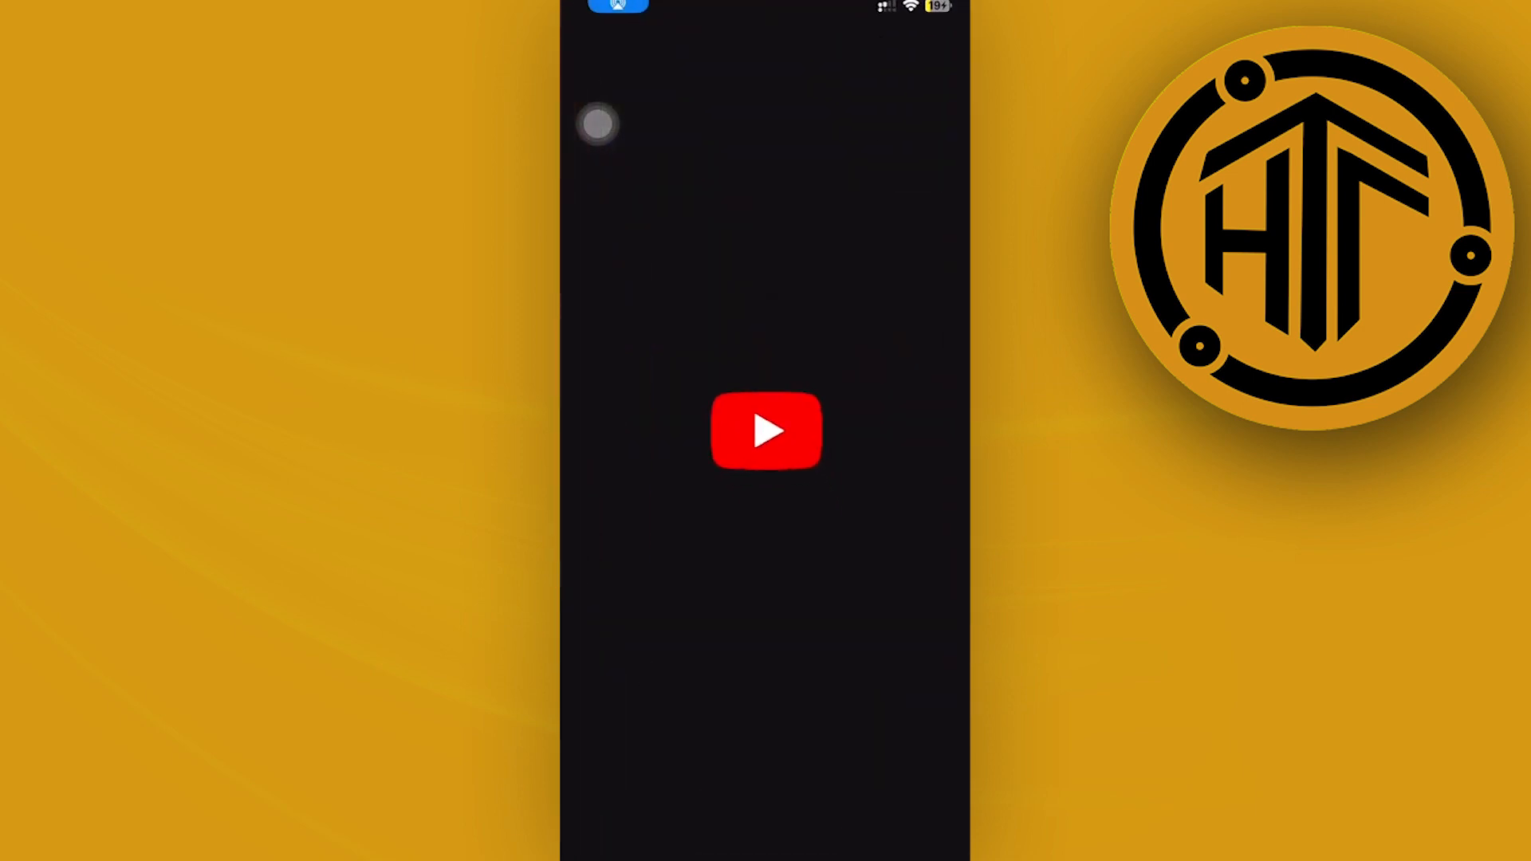
# Launch YouTube, go to the You account page, and bring up app settings.
pyautogui.click(766, 431)
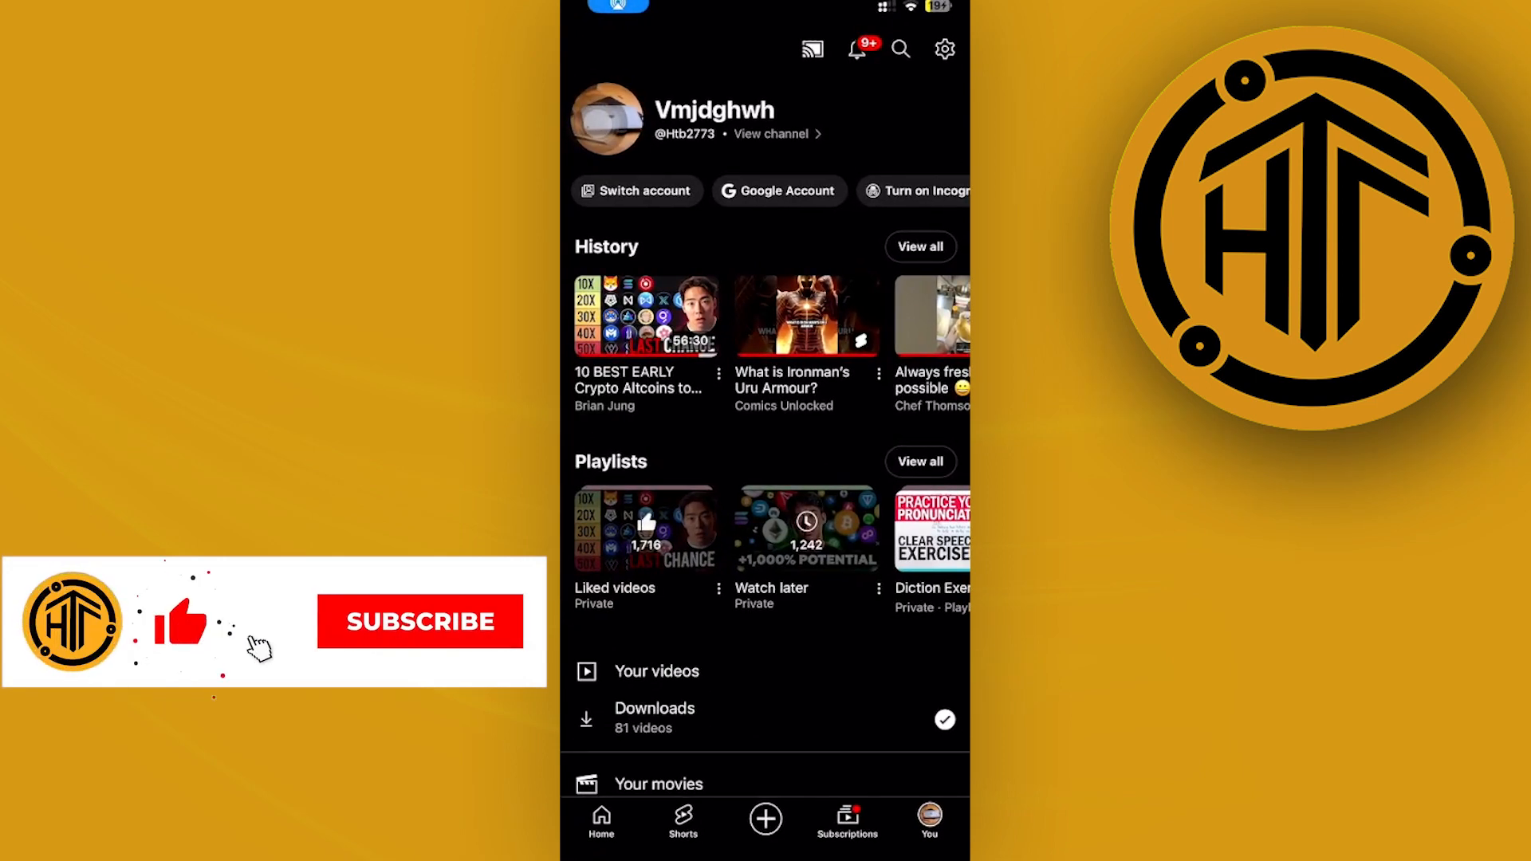
pyautogui.click(419, 622)
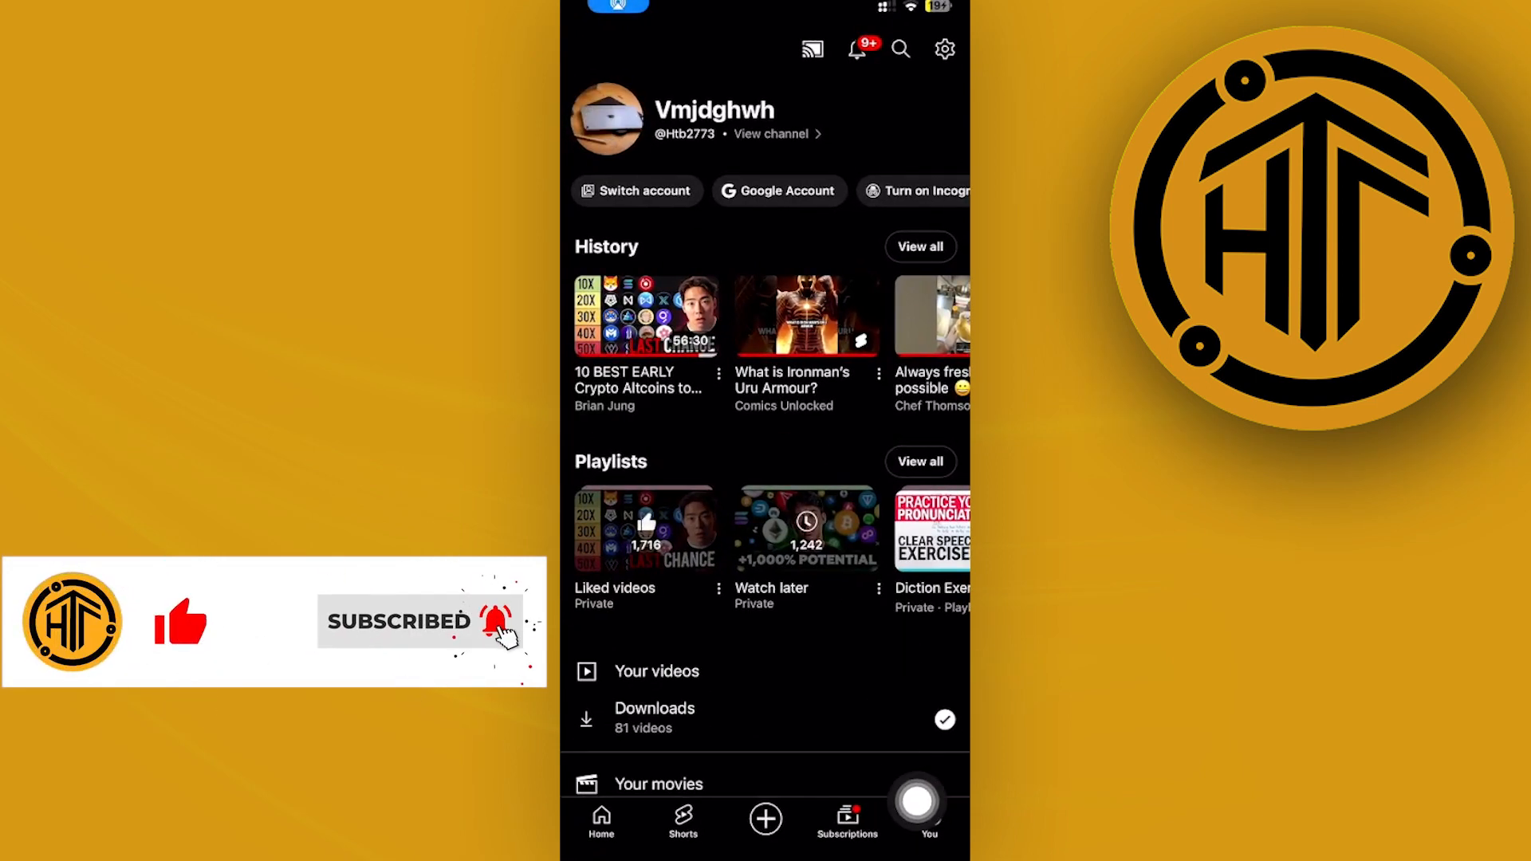
pyautogui.click(943, 48)
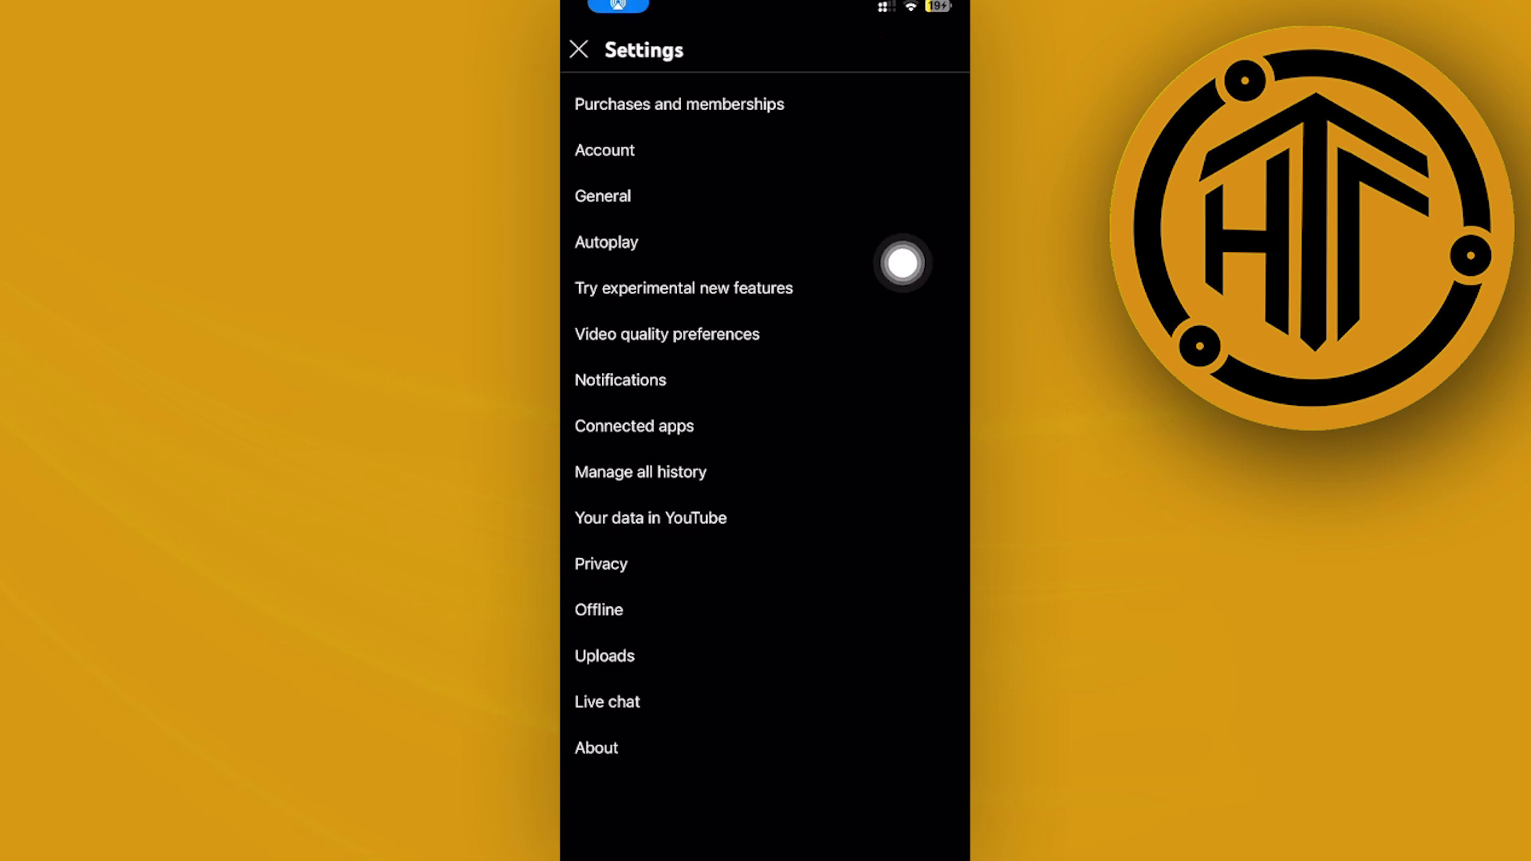
# Choose General from the YouTube Settings list.
pyautogui.click(603, 195)
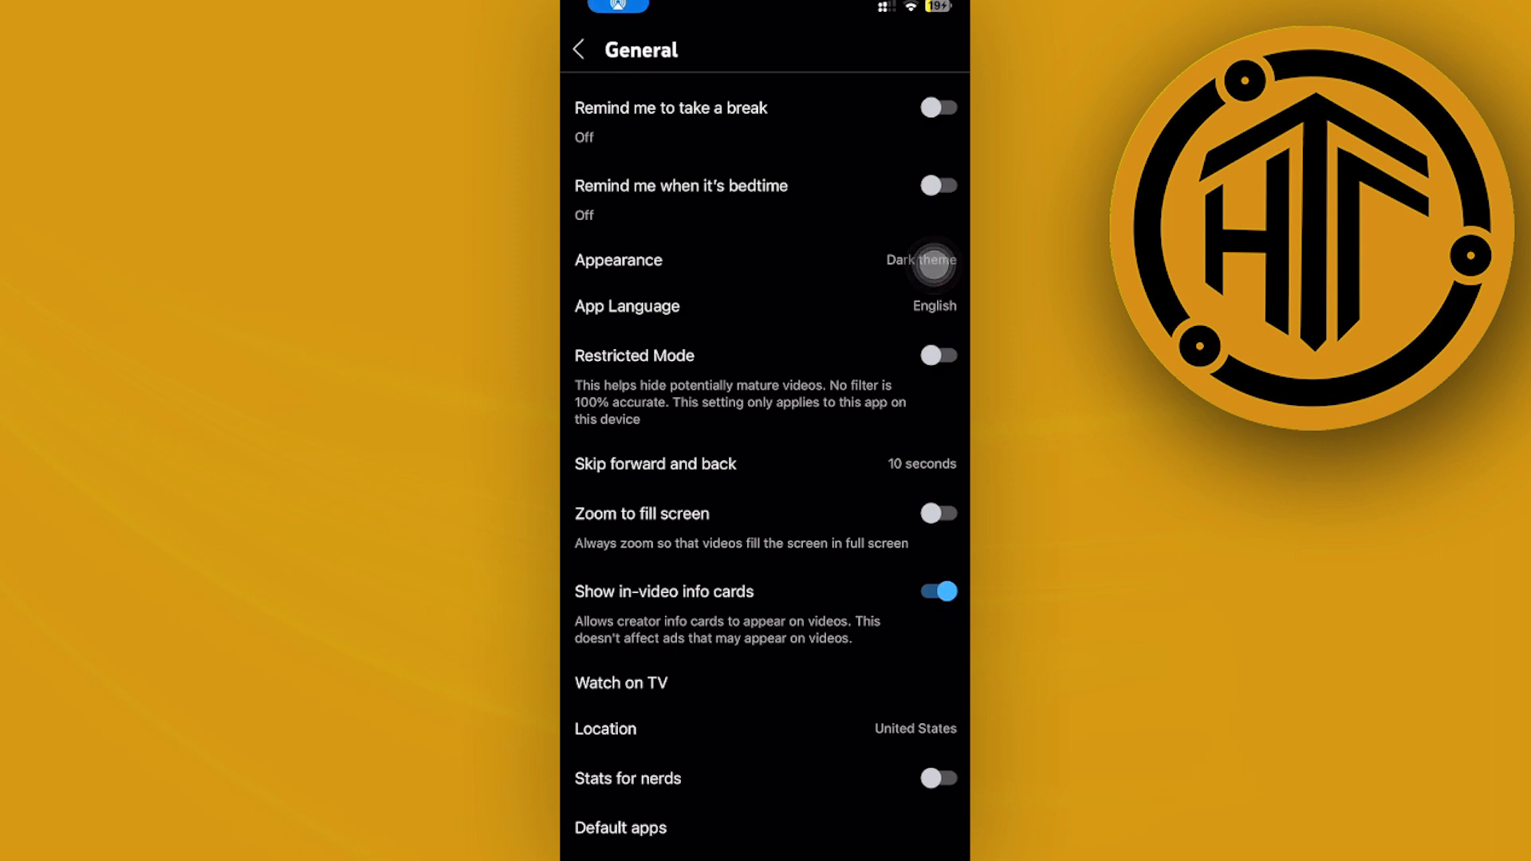
# Scroll down General settings to reach Playback in feeds.
pyautogui.scroll(-3)
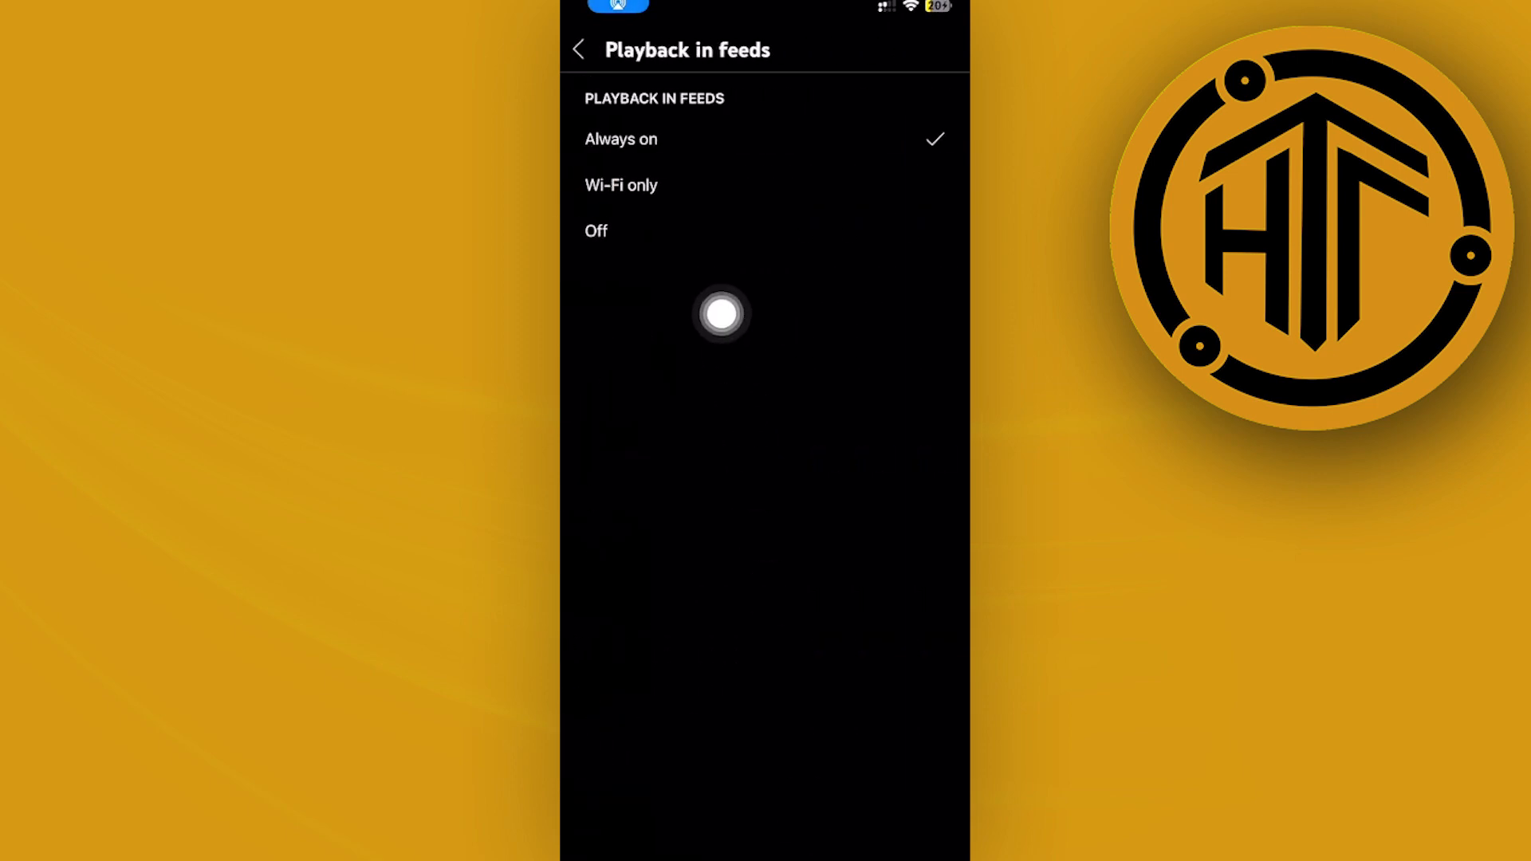
pyautogui.moveTo(596, 344)
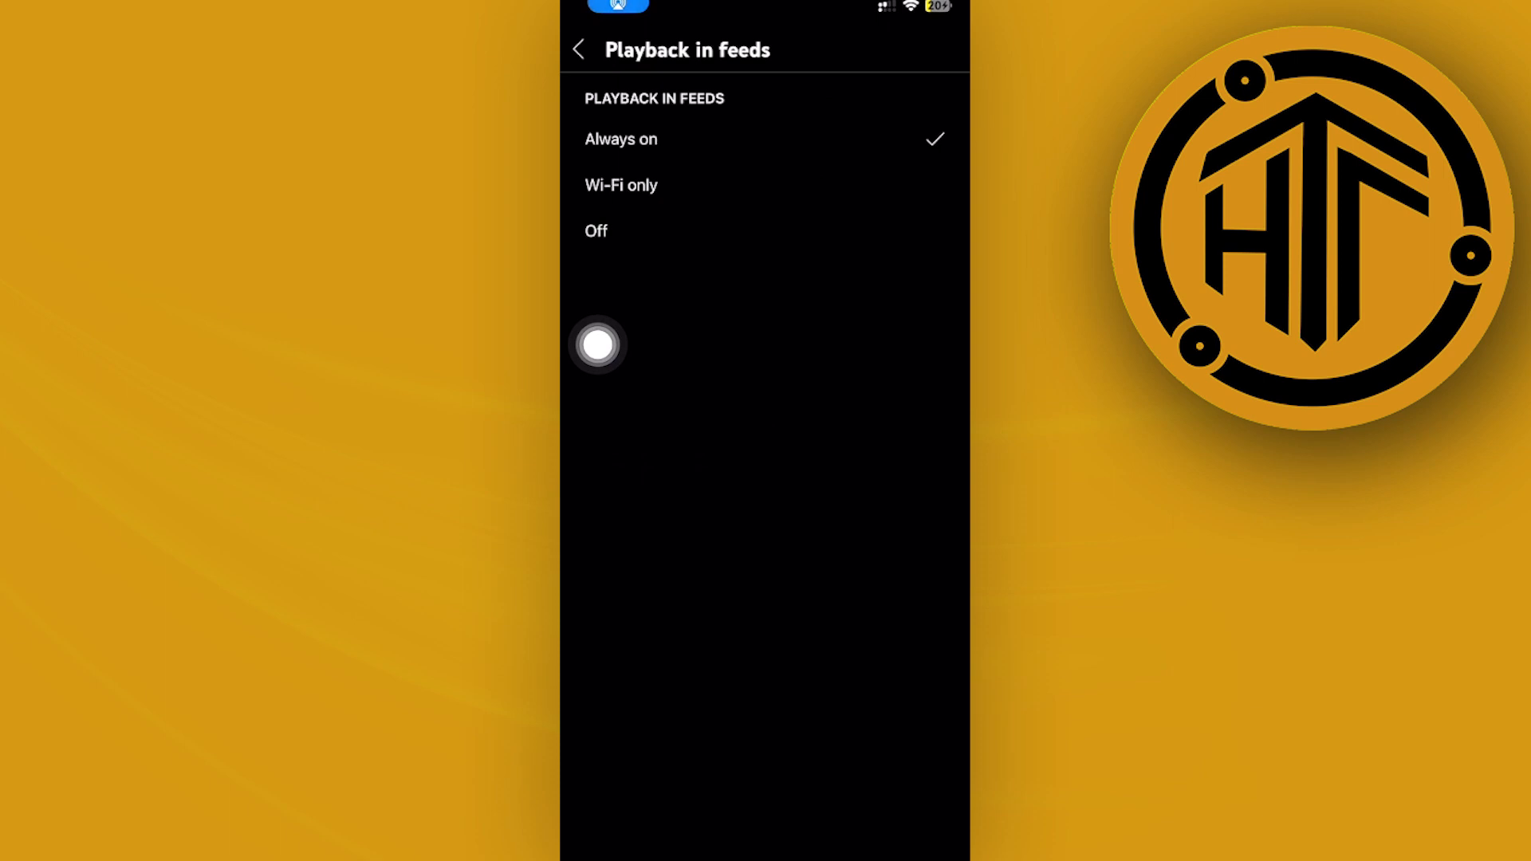
# Set Playback in feeds to Off and go back to General settings.
pyautogui.click(597, 231)
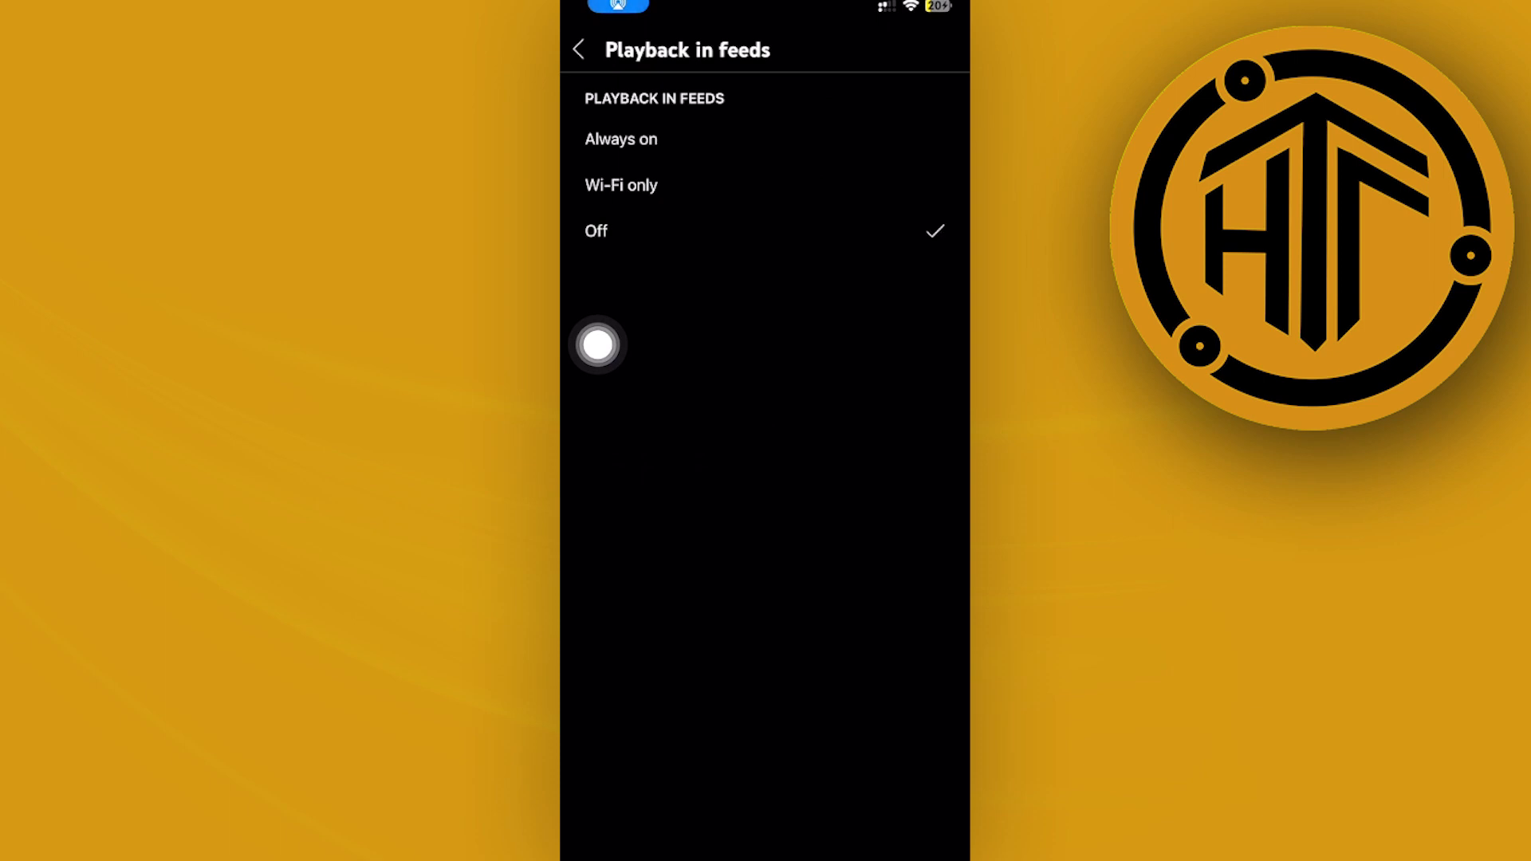
pyautogui.click(578, 49)
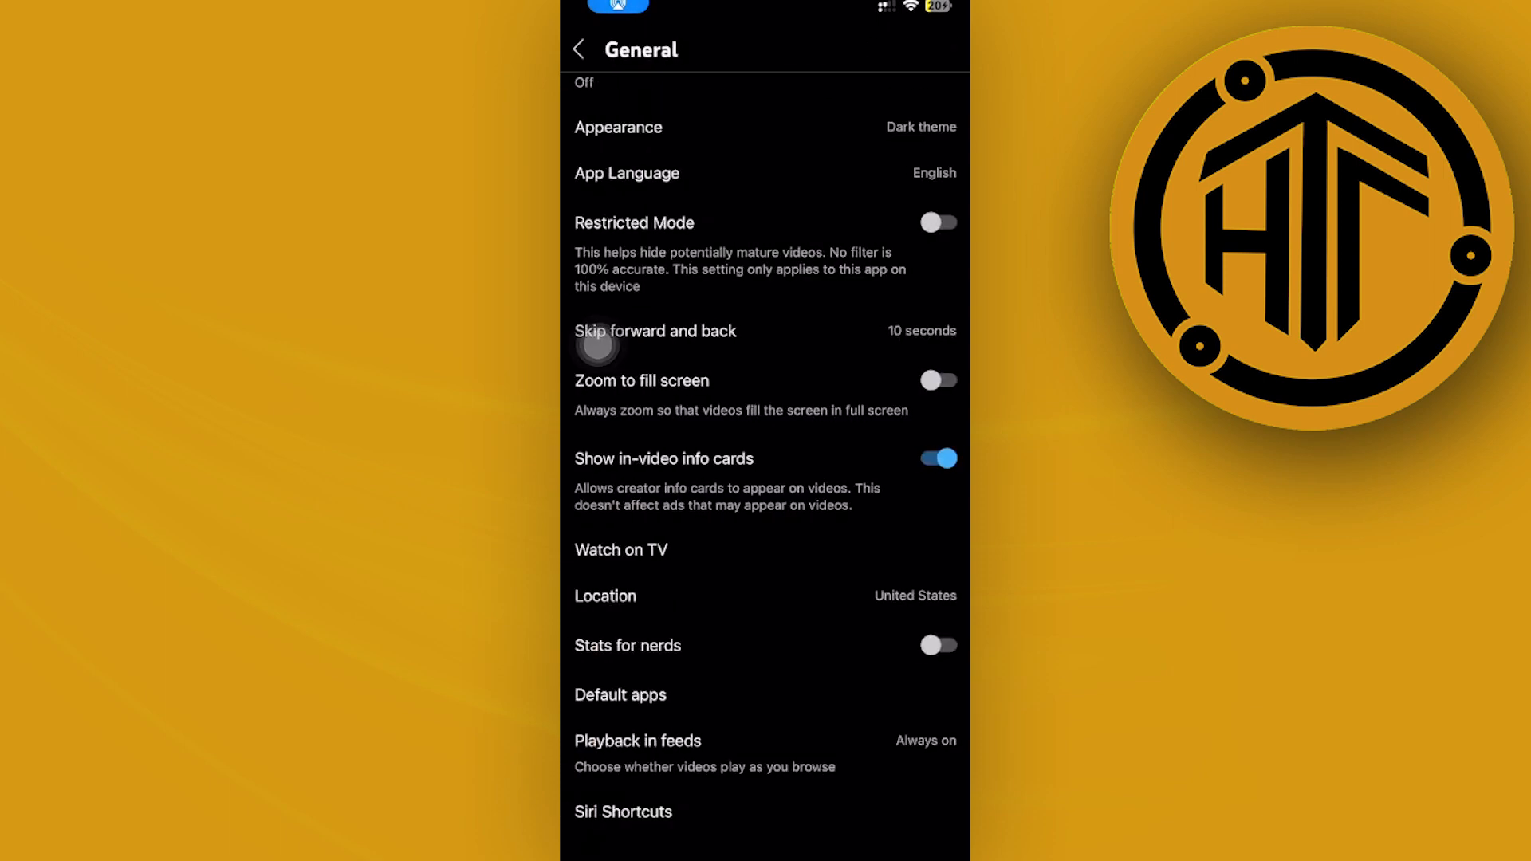